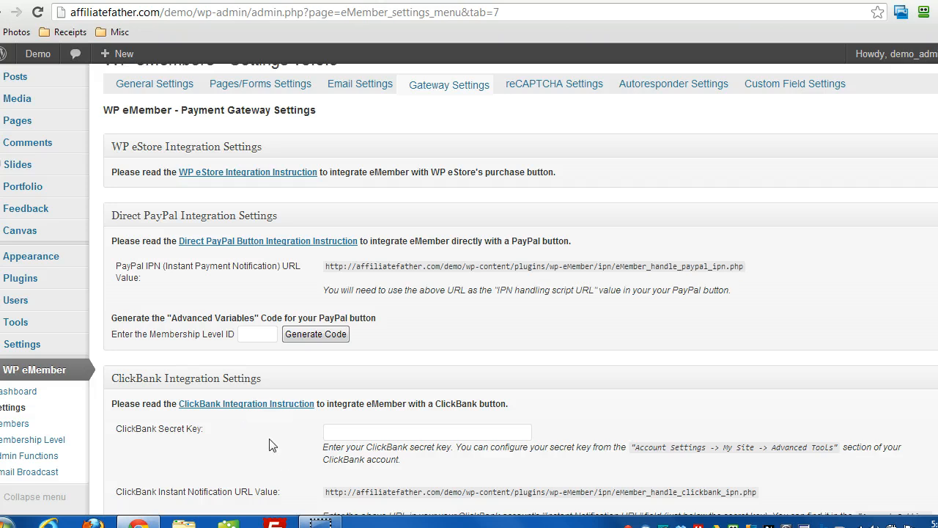
mouse_move(256, 423)
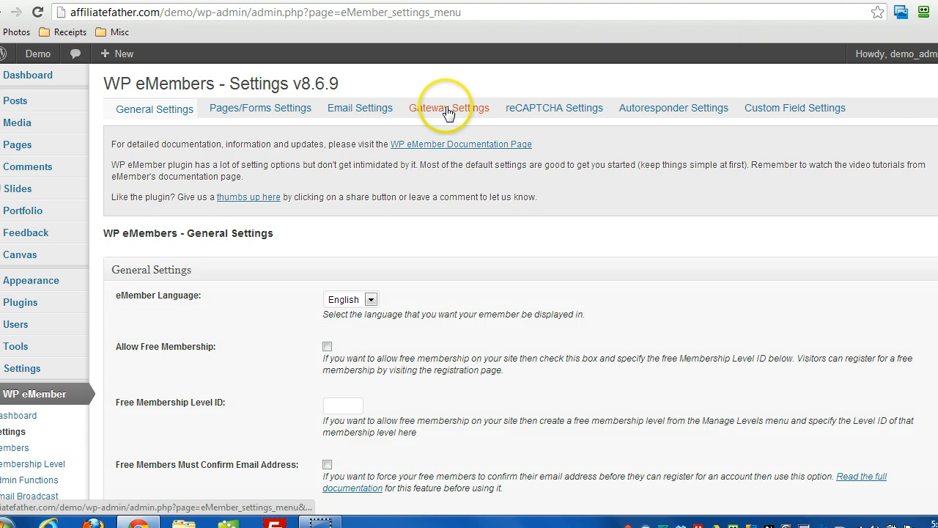
Find the Premium level's ID (2) in the eMember membership levels list
left_click(448, 108)
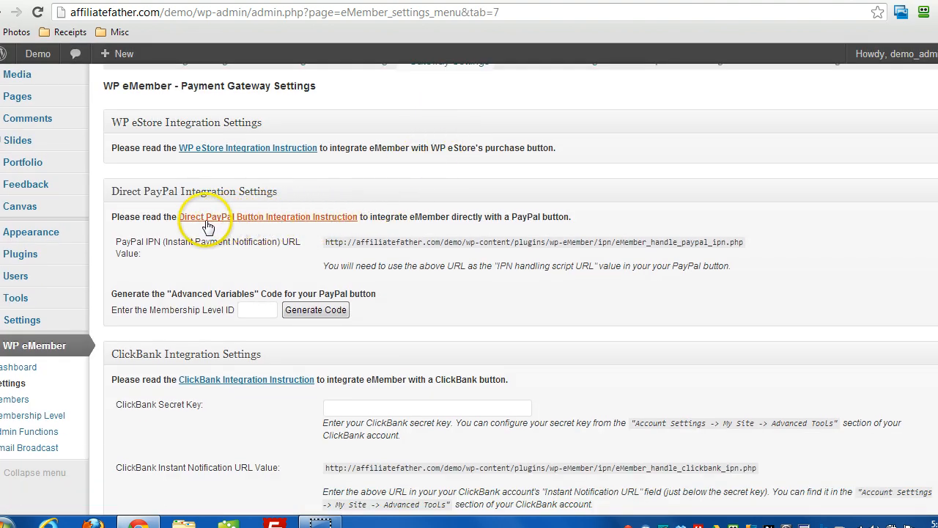
mouse_move(146, 309)
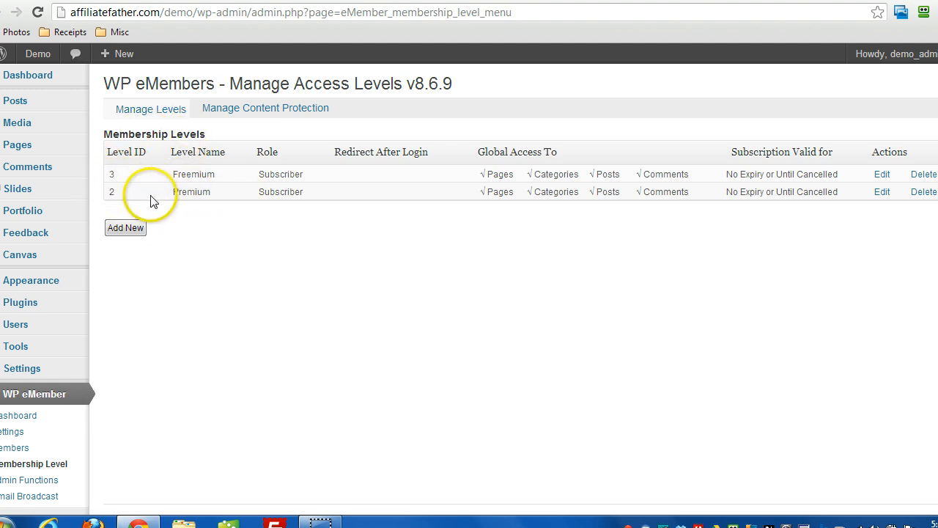
double_click(191, 192)
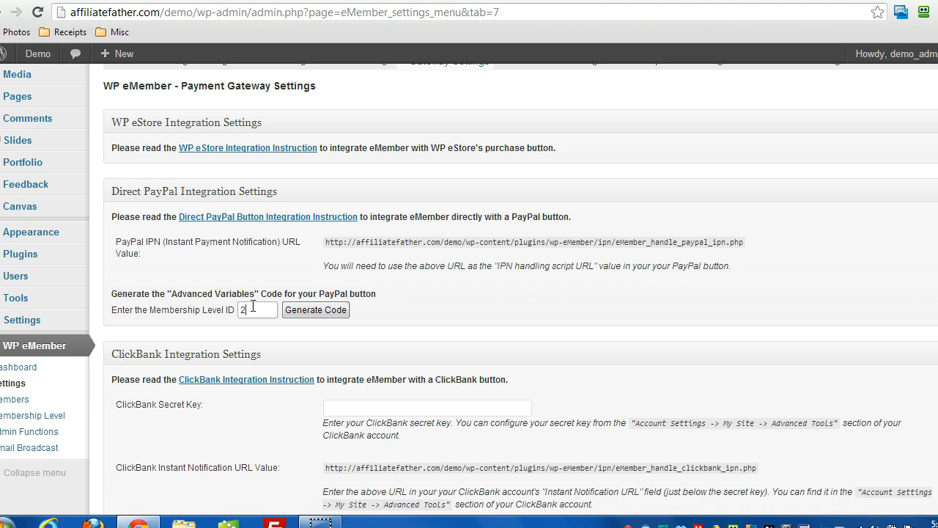
Generate the advanced variables code for level 2 and copy it
left_click(315, 310)
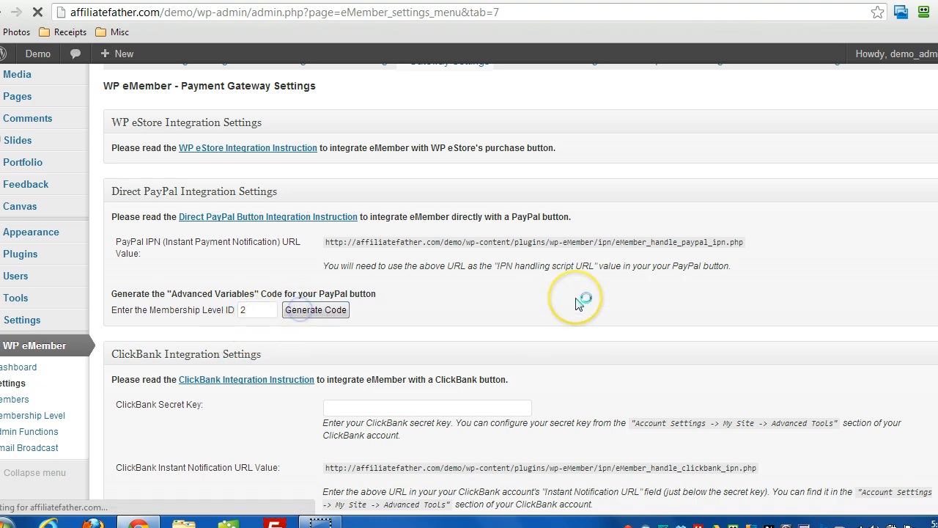
left_click(315, 309)
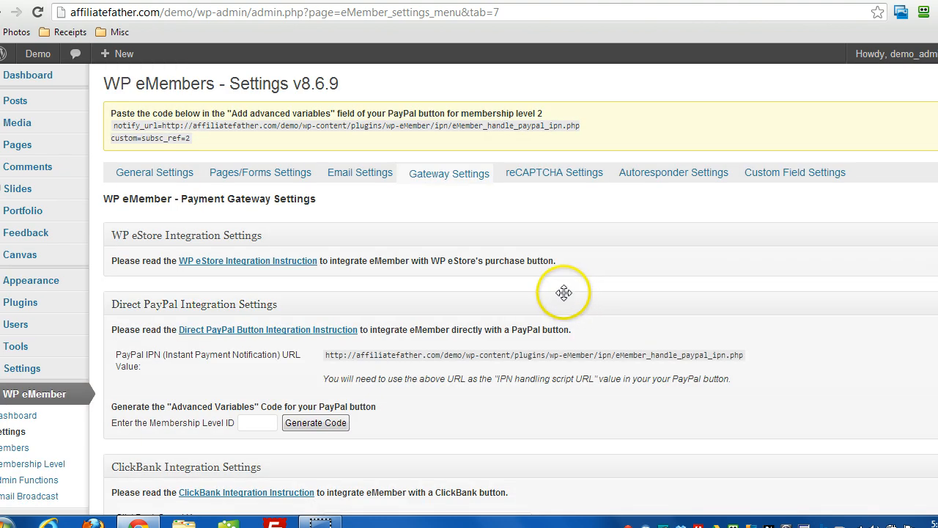
mouse_move(165, 124)
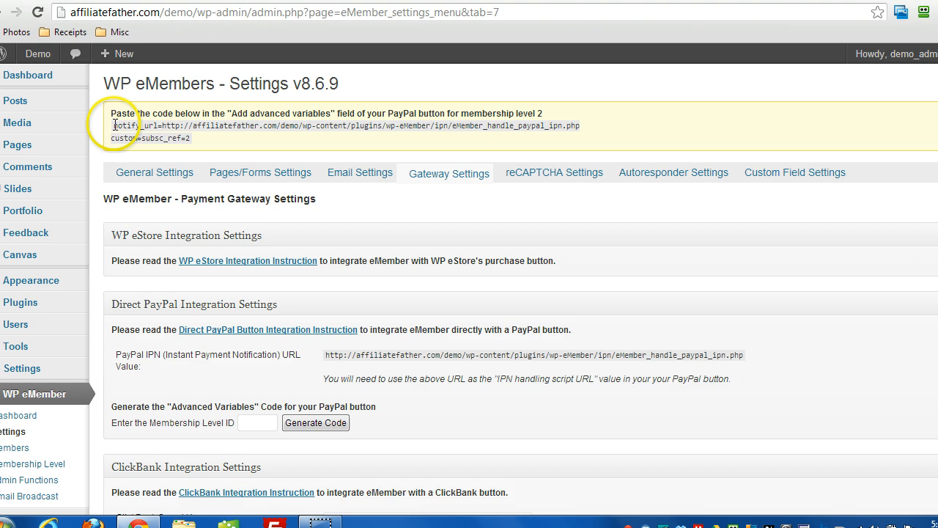
right_click(187, 139)
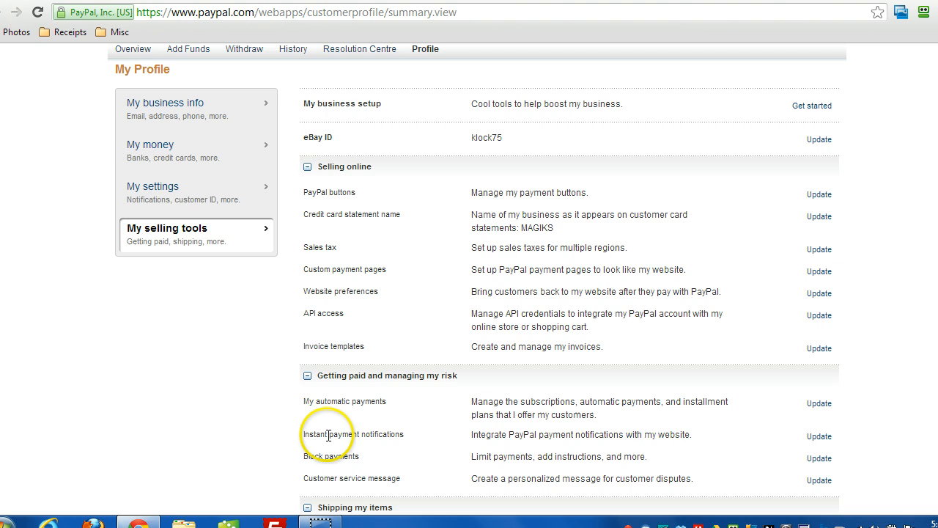
mouse_move(578, 447)
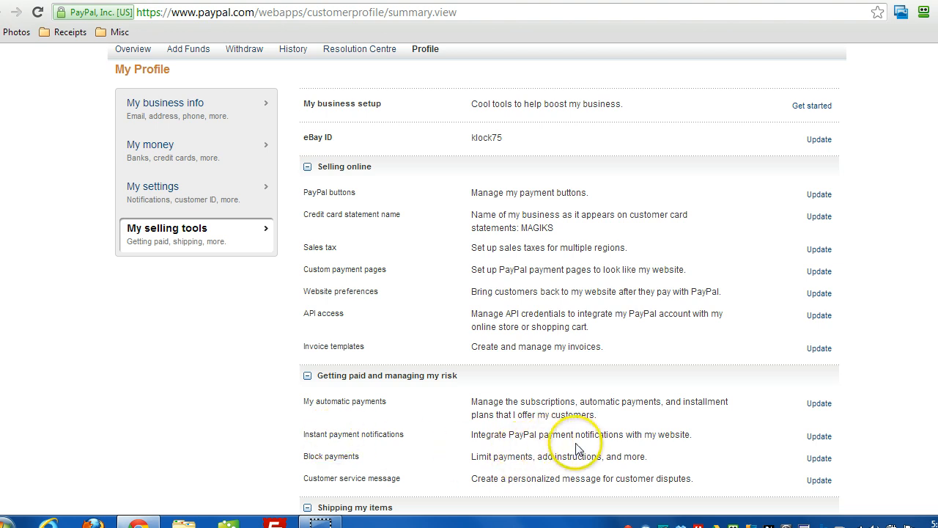
mouse_move(490, 401)
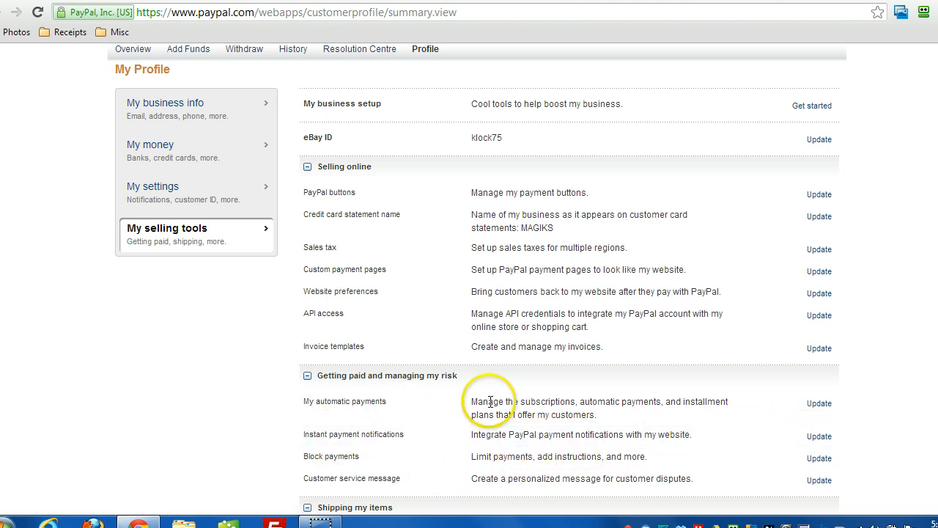
mouse_move(524, 431)
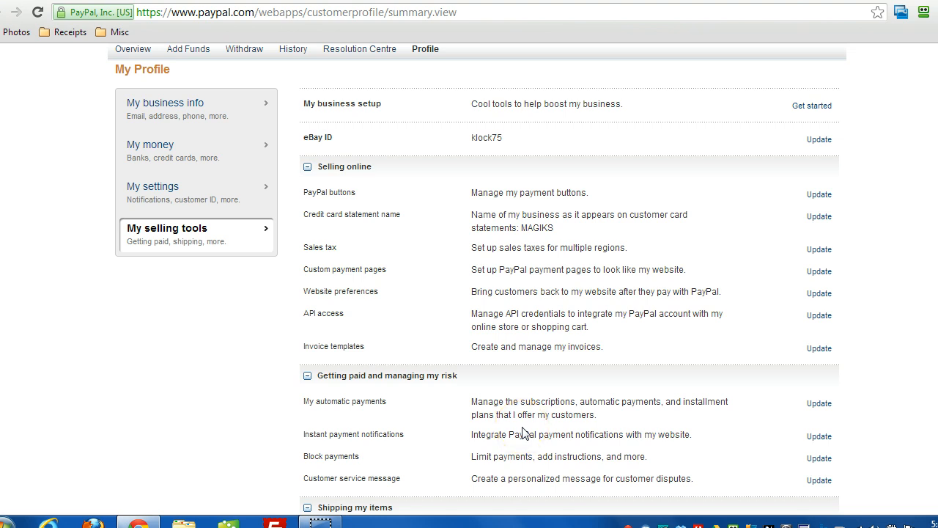
mouse_move(499, 429)
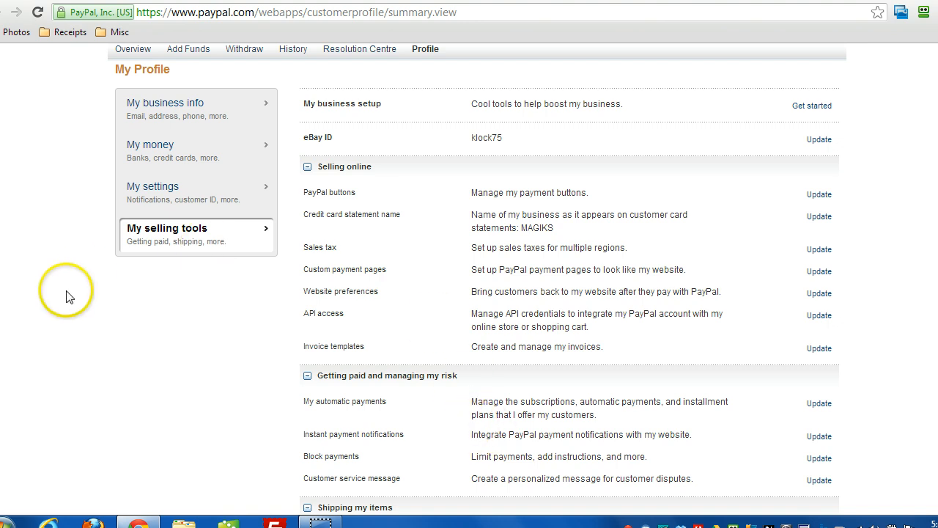
mouse_move(189, 355)
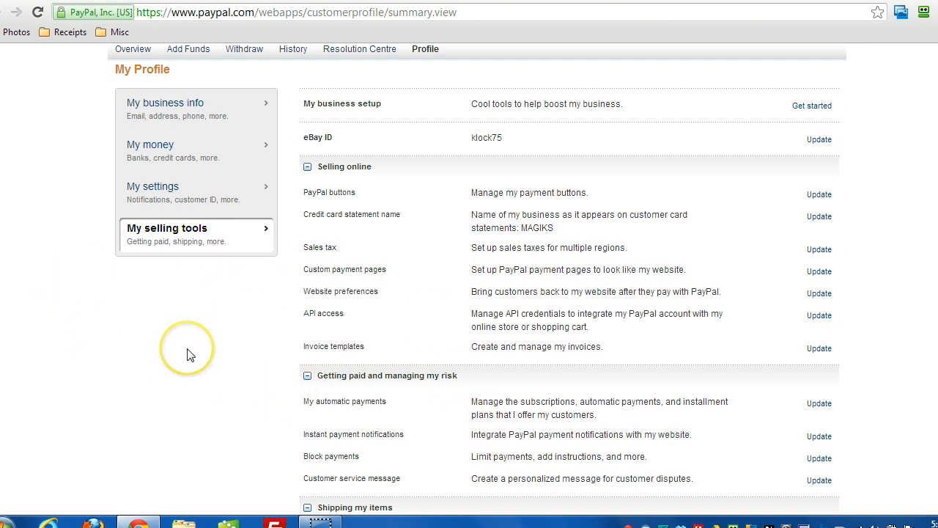
mouse_move(190, 355)
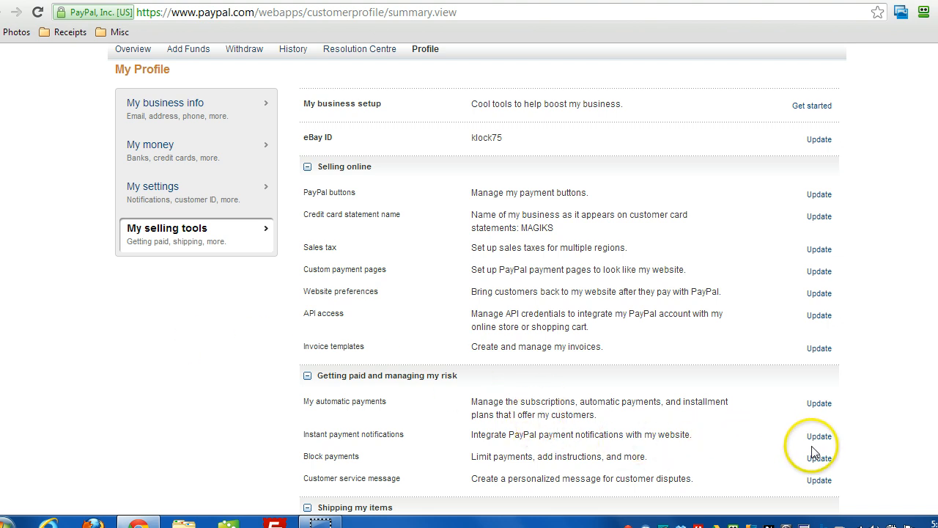
Go to PayPal's Merchant Services page from the profile selling tools page
left_click(819, 437)
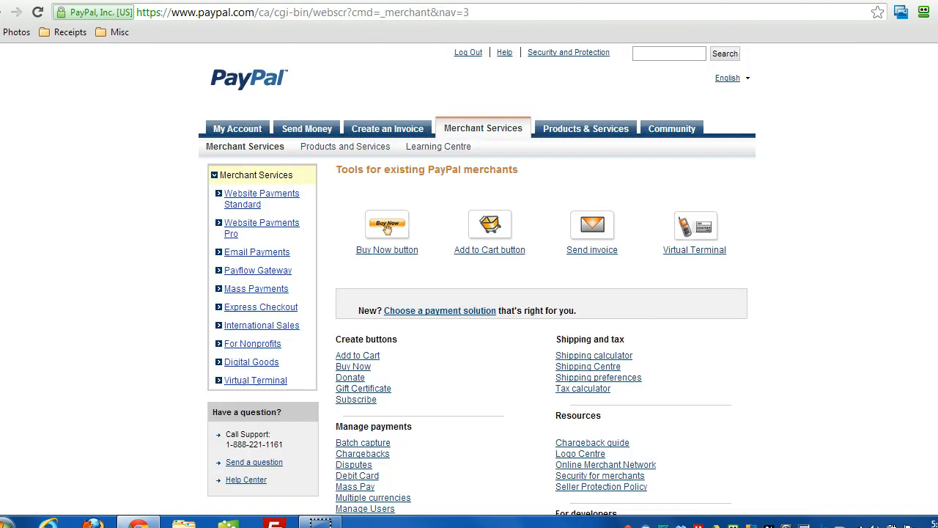
mouse_move(439, 146)
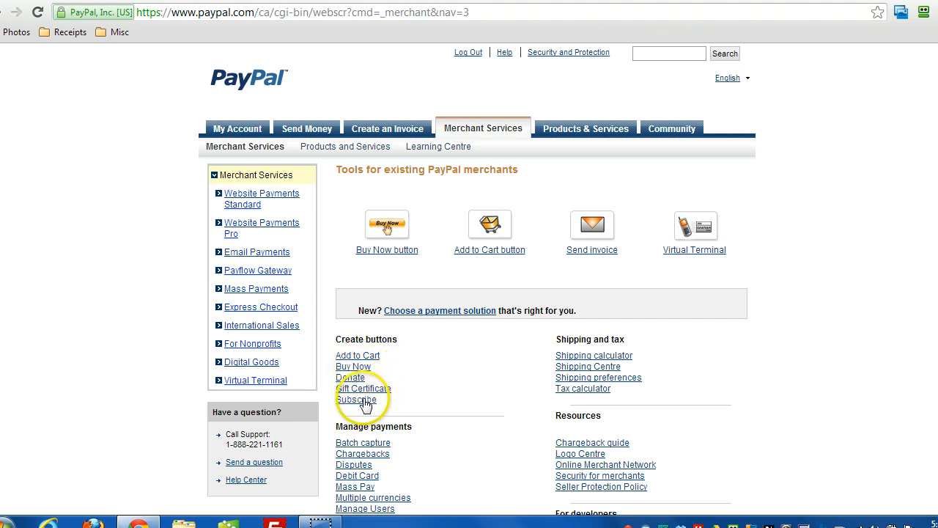
Choose Subscribe under Create buttons on Merchant Services
left_click(356, 400)
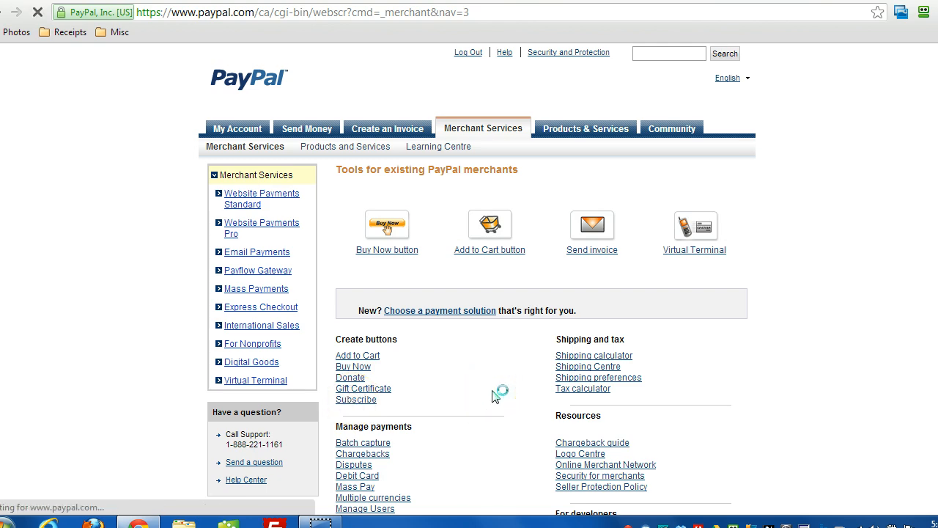
left_click(356, 398)
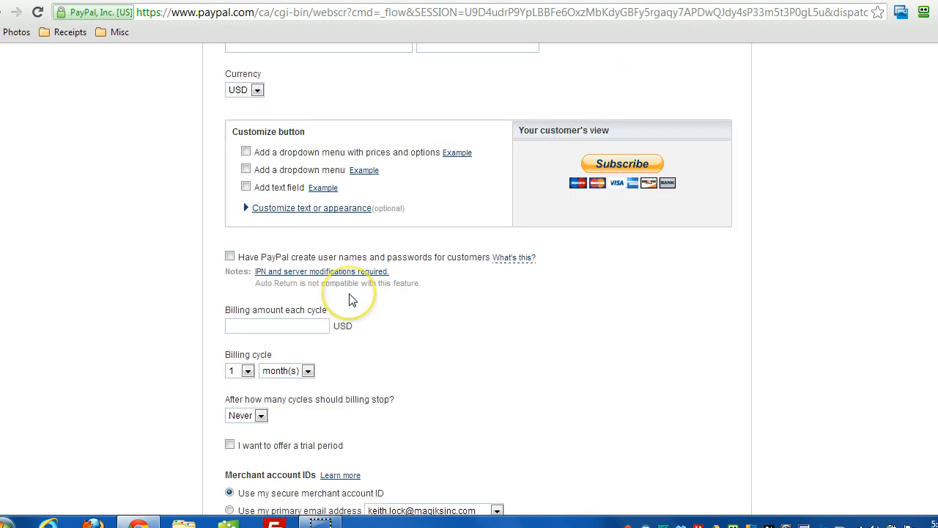
Paste the eMember notify_url and custom=subsc_ref=2 lines into Step 3's advanced variables box
scroll("down", 3)
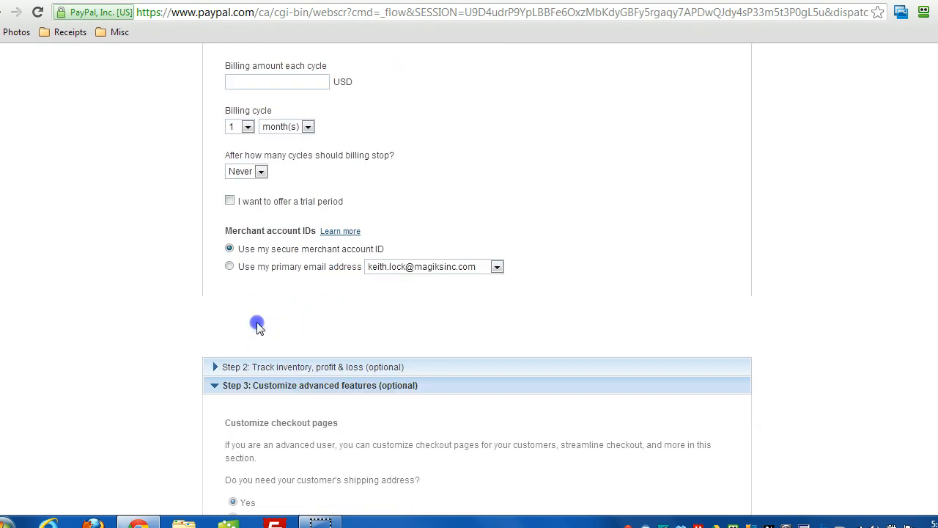
scroll("down", 3)
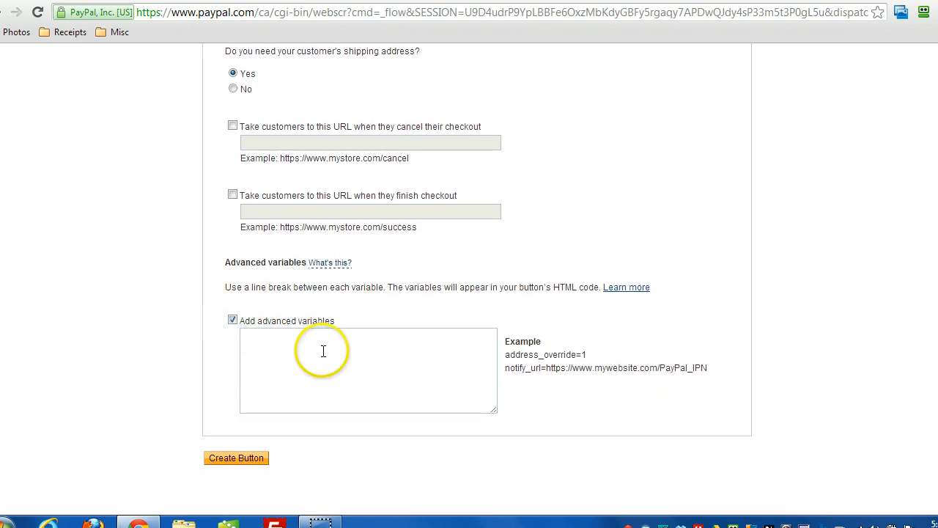
type("notify_url=http://affiliatefather.com/demo/wp-content/plugins/wp-eMember/ipn/eMember_handle_paypal_ipn.php")
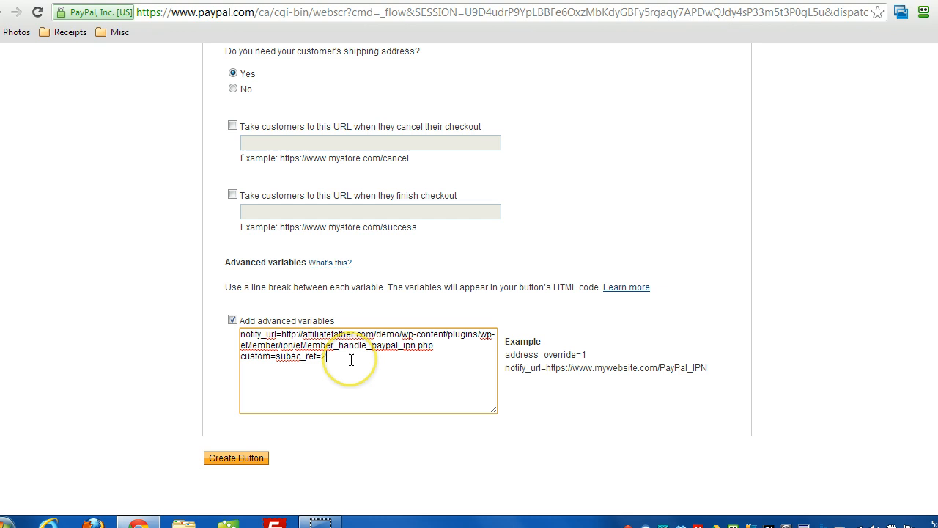
mouse_move(241, 333)
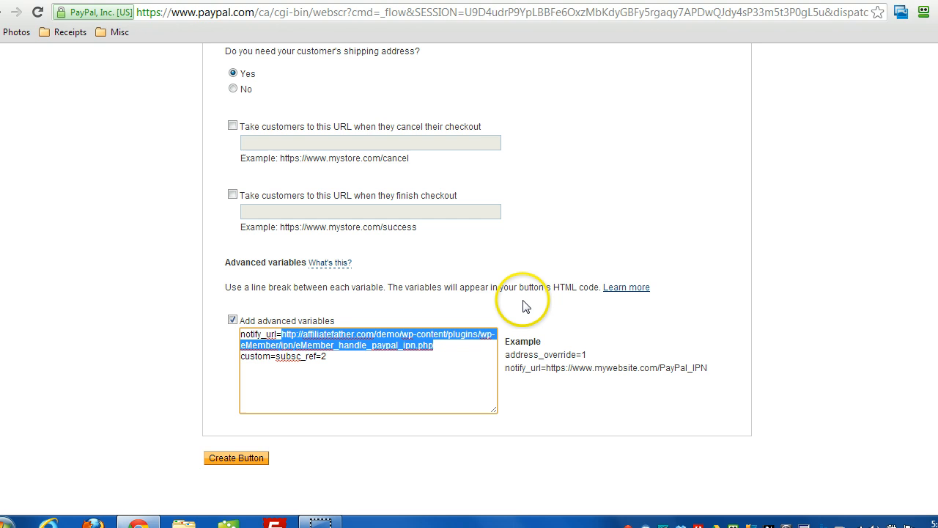
left_click(323, 356)
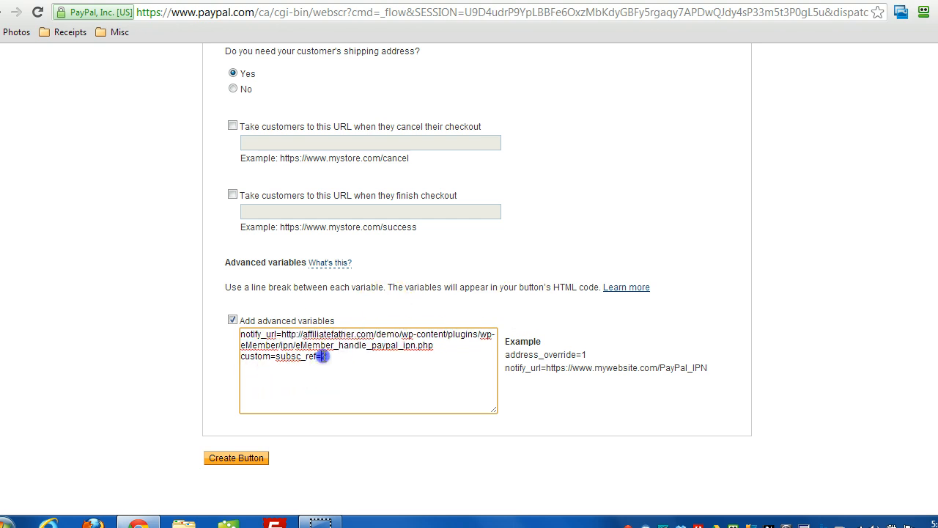